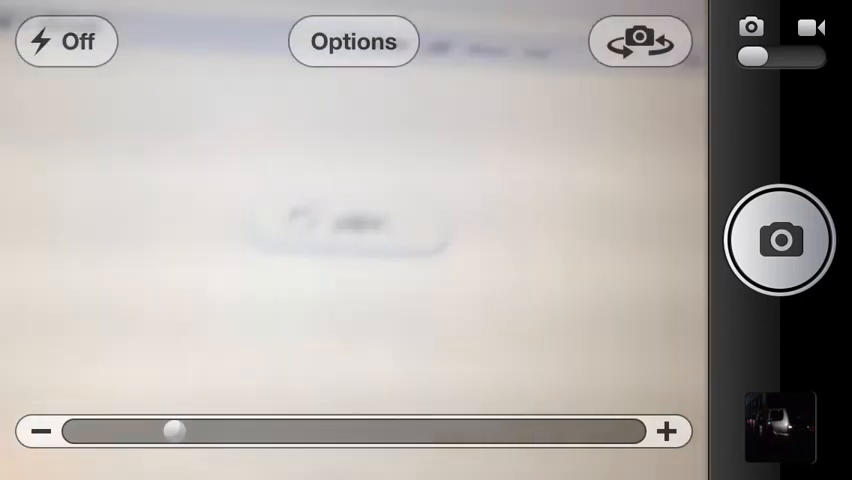
Step: Zoom the camera out toward the minus end so more of the computer screen fits in frame
left_click_drag(178, 432, 78, 432)
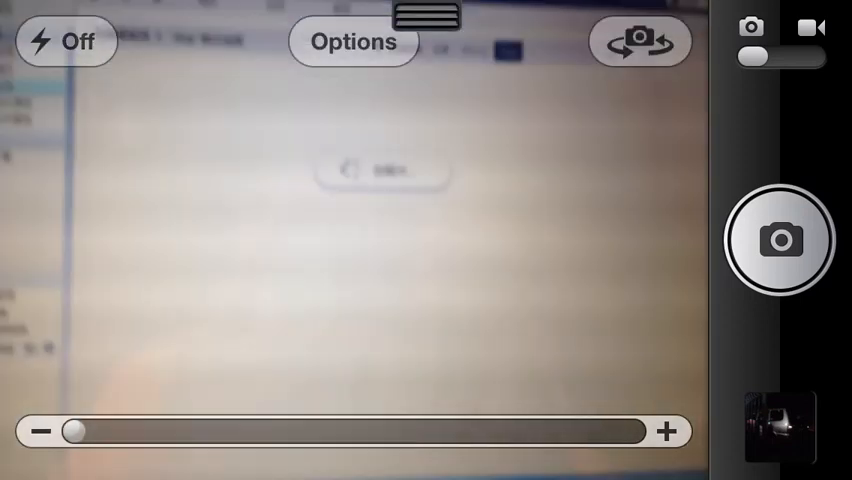